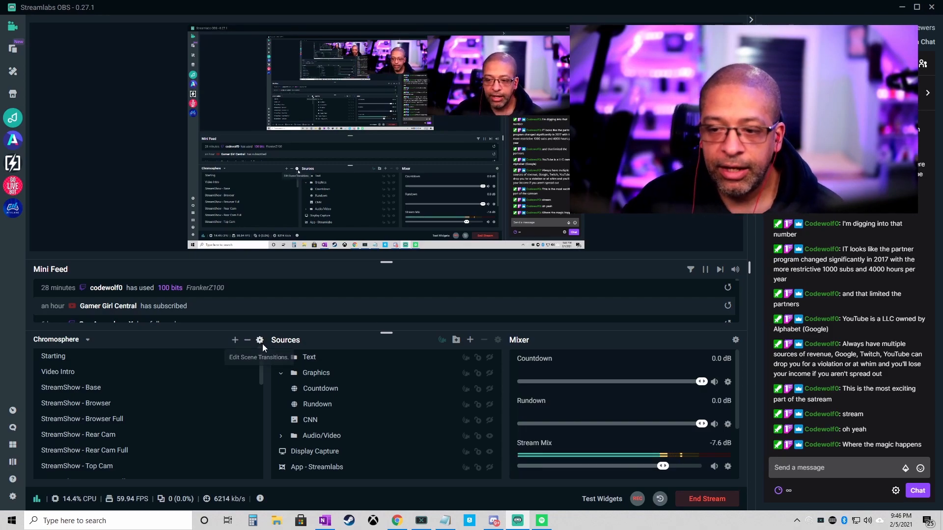
Bring up the Scene Transitions manager listing all transitions with Motion as default.
{"action": "left_click", "coordinate": [259, 340]}
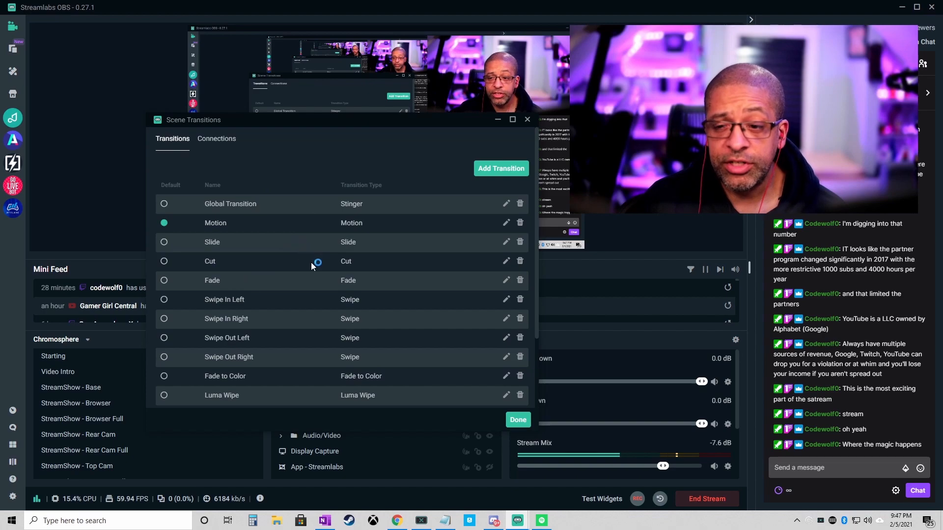
{"action": "left_click", "coordinate": [500, 168]}
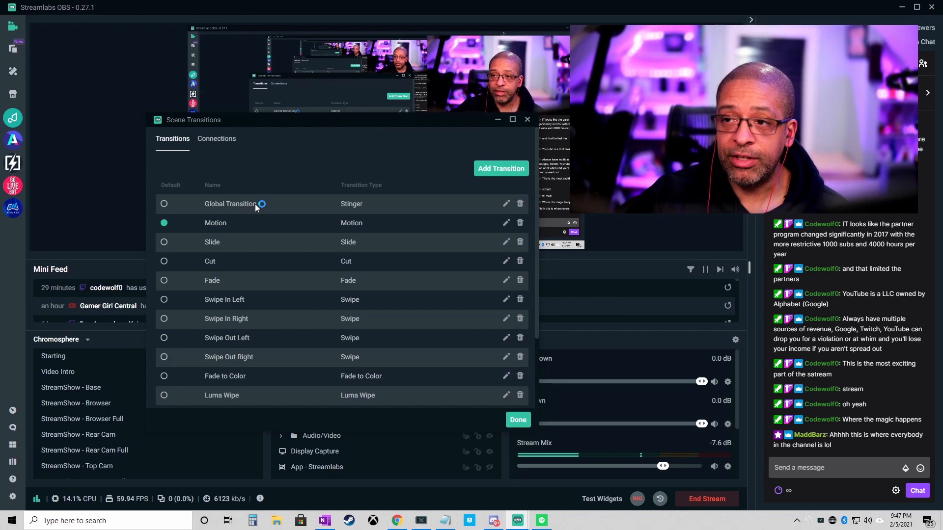
{"action": "mouse_move", "coordinate": [346, 207]}
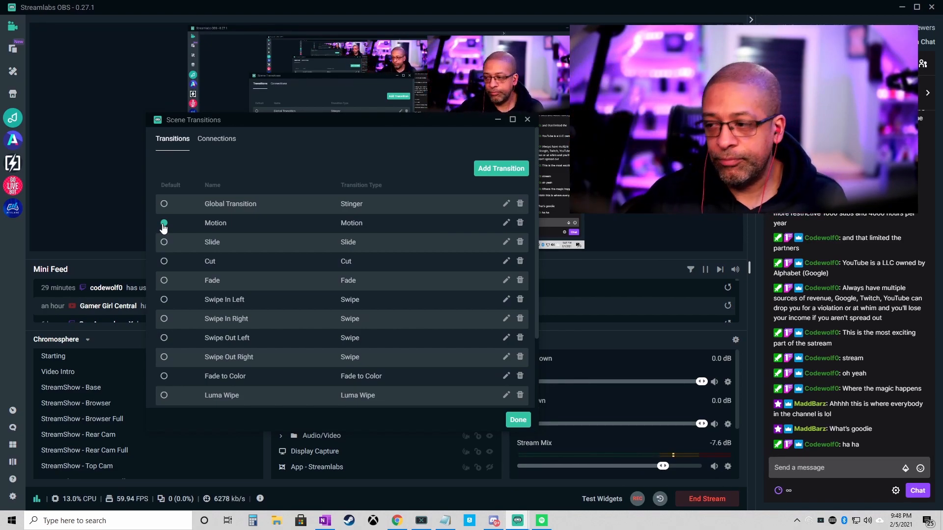
{"action": "left_click", "coordinate": [164, 223]}
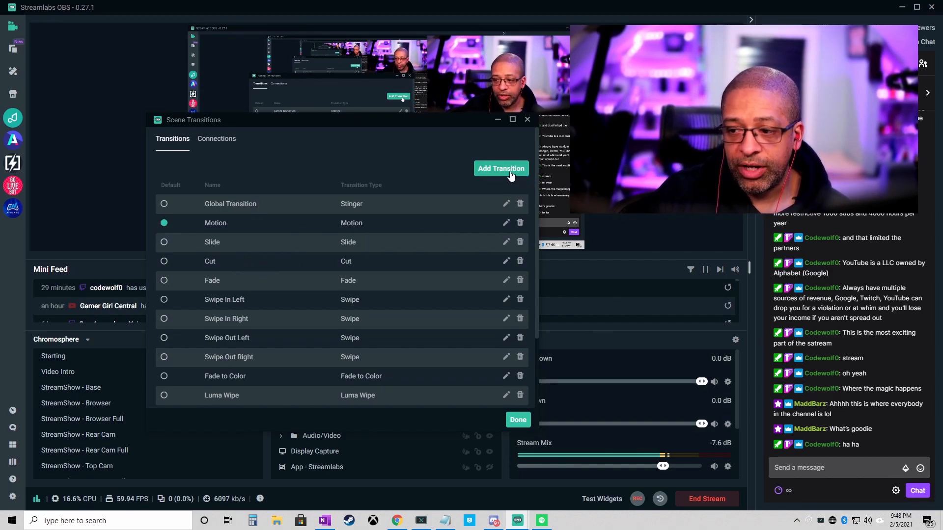
{"action": "mouse_move", "coordinate": [227, 288]}
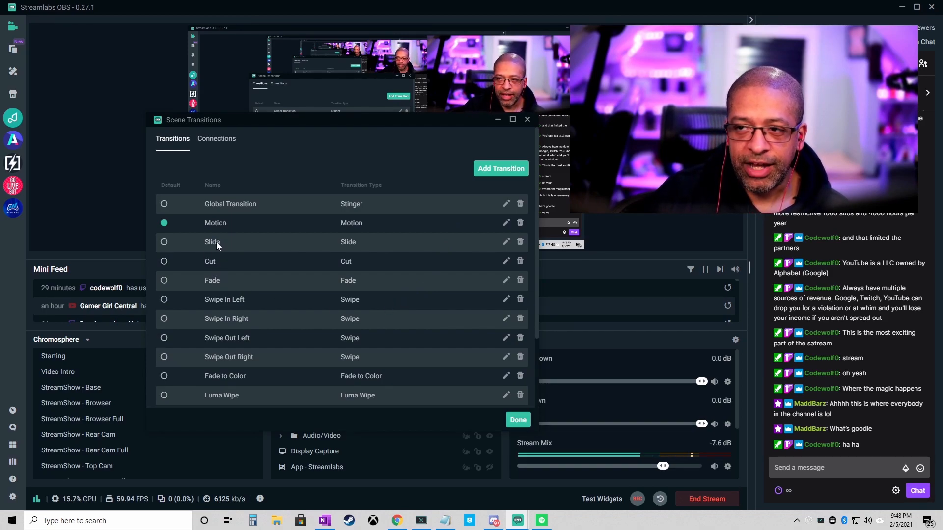
{"action": "mouse_move", "coordinate": [197, 264]}
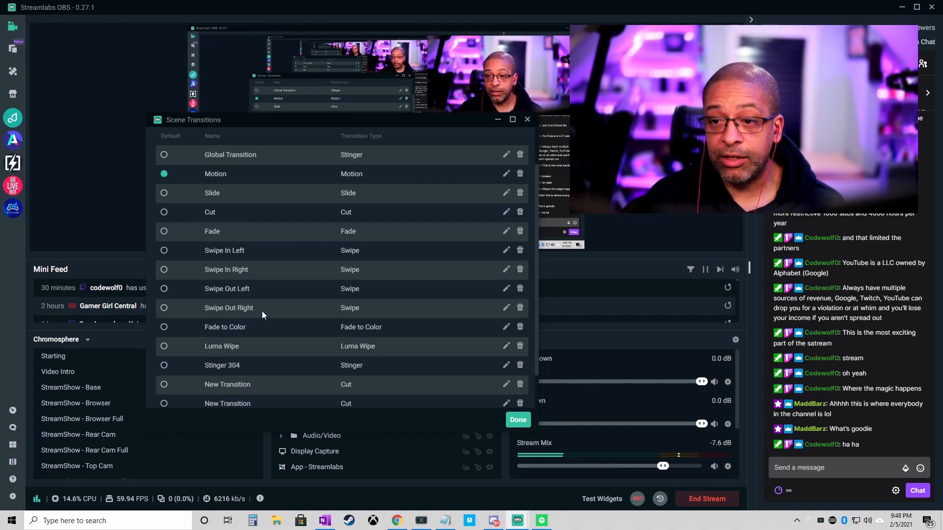
{"action": "scroll", "scroll_direction": "down", "scroll_amount": 3}
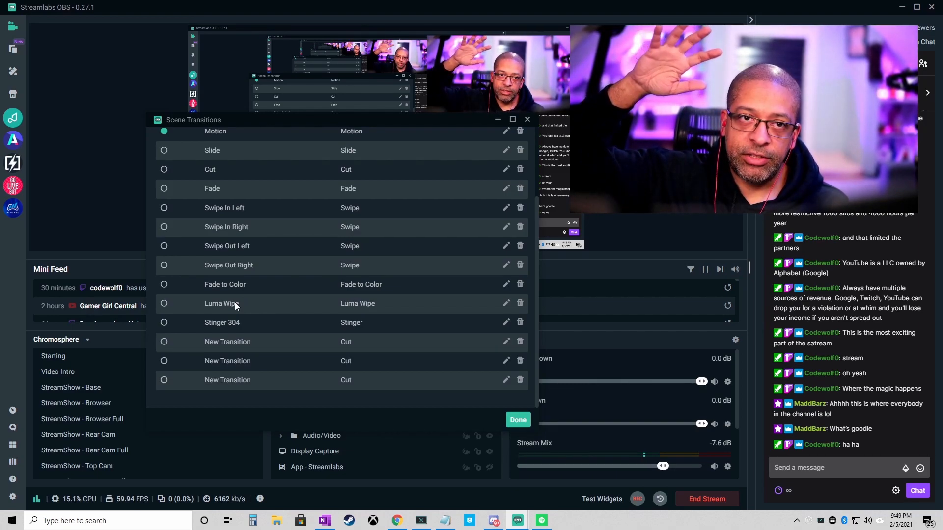
{"action": "left_click", "coordinate": [164, 304]}
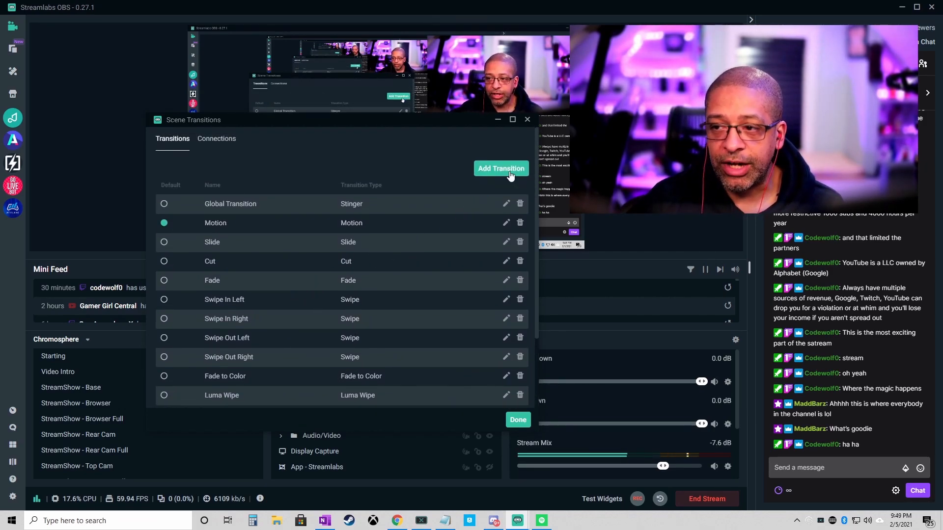
{"action": "left_click", "coordinate": [501, 168]}
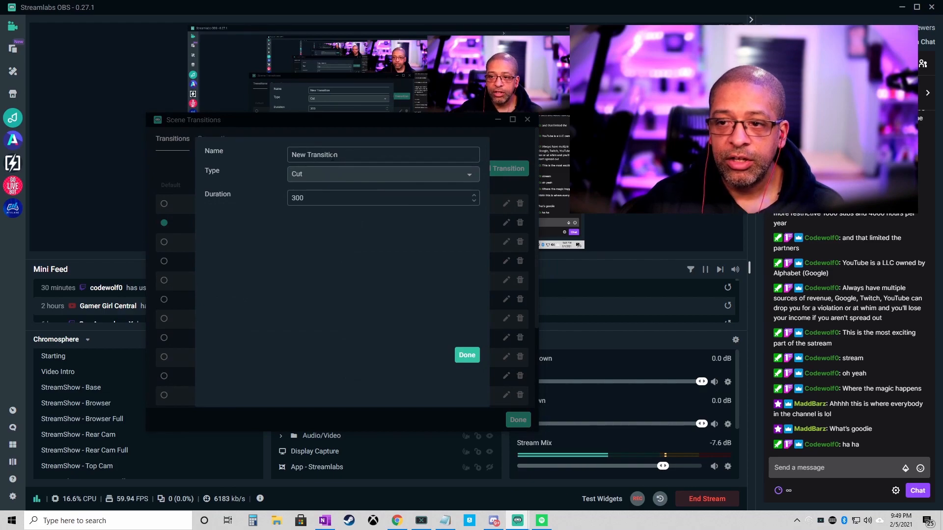
{"action": "left_click", "coordinate": [383, 174]}
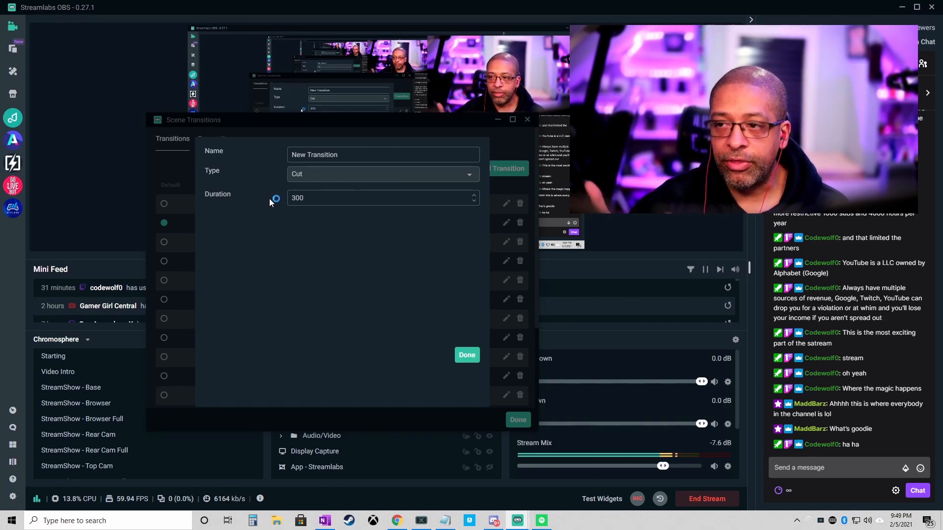
{"action": "left_click", "coordinate": [466, 355]}
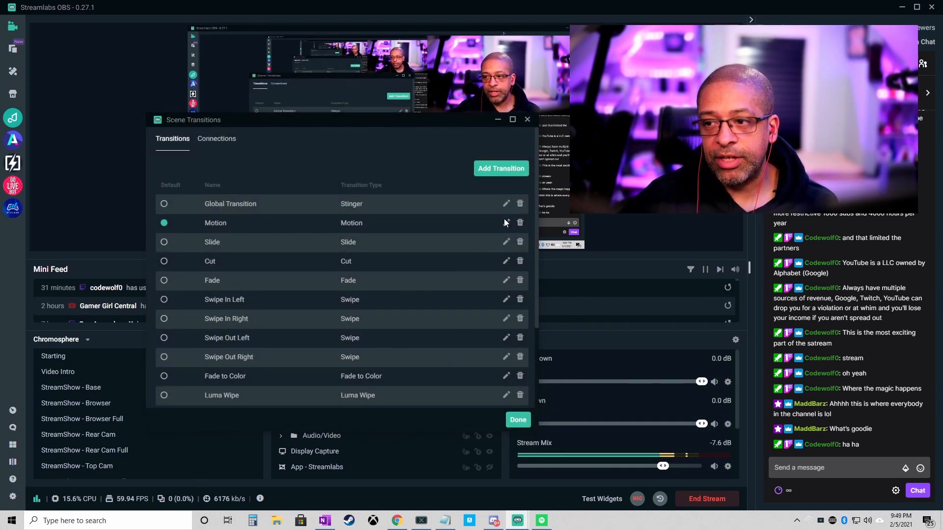
Edit the Motion transition and nudge its Acceleration.X to about -0.07.
{"action": "left_click", "coordinate": [506, 223]}
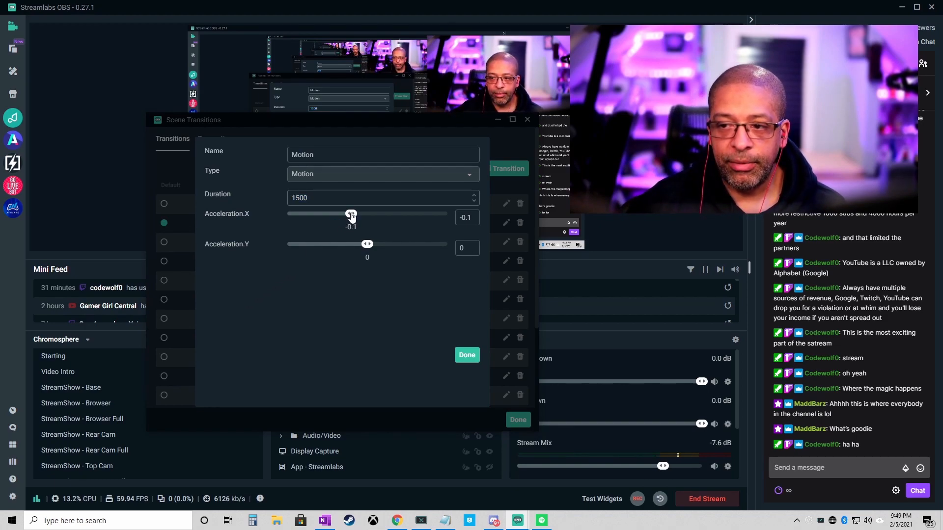
{"action": "left_click_drag", "start_coordinate": [351, 215], "coordinate": [356, 215]}
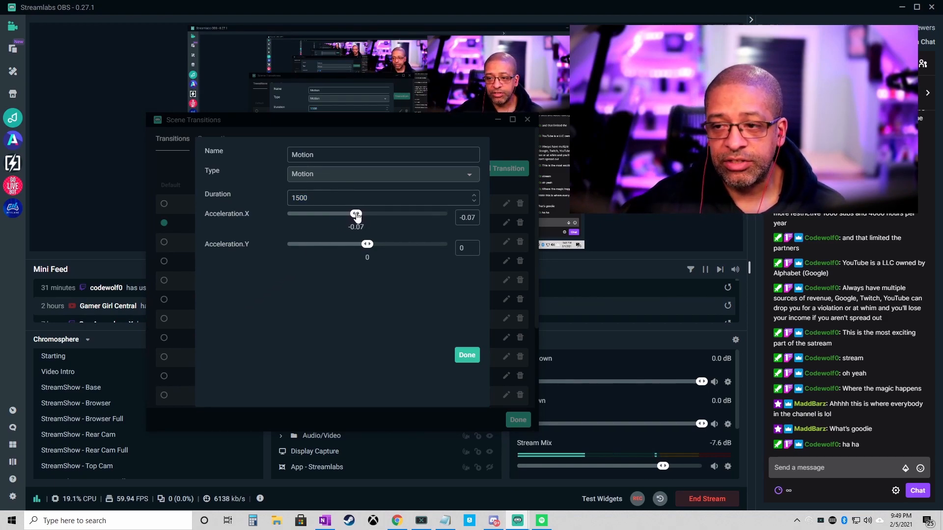
Return the Motion transition's Acceleration.X to -0.1, keeping the 1500 duration.
{"action": "left_click_drag", "start_coordinate": [355, 214], "coordinate": [351, 214]}
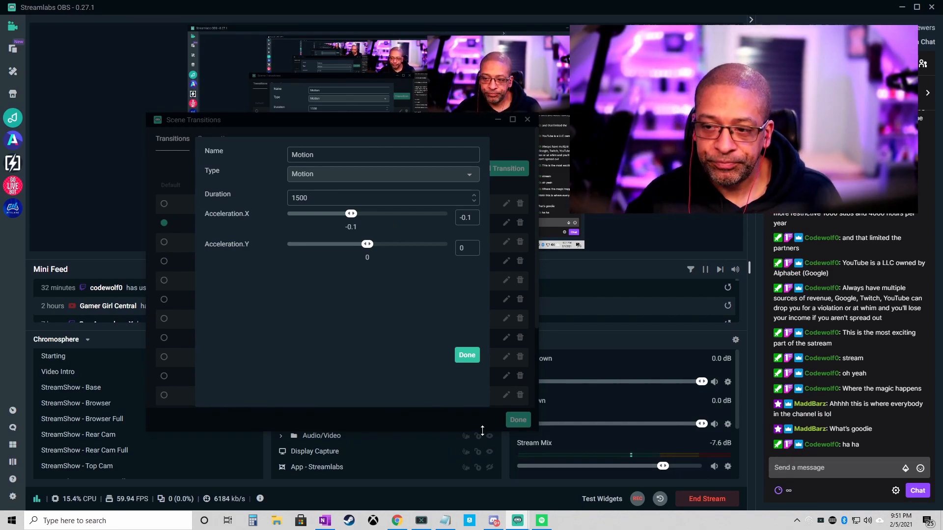
Save the Motion settings, show the Connections list and start a new connection rule.
{"action": "left_click", "coordinate": [467, 354]}
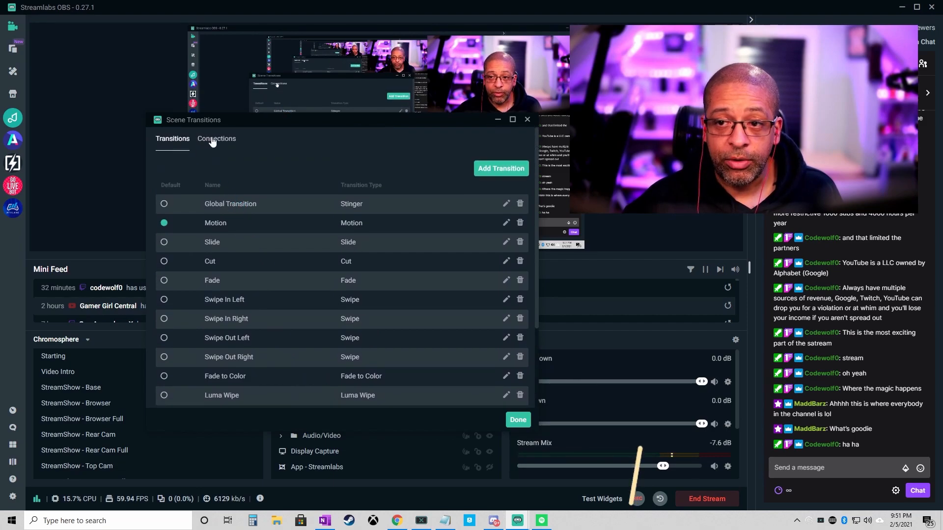
{"action": "left_click", "coordinate": [216, 139]}
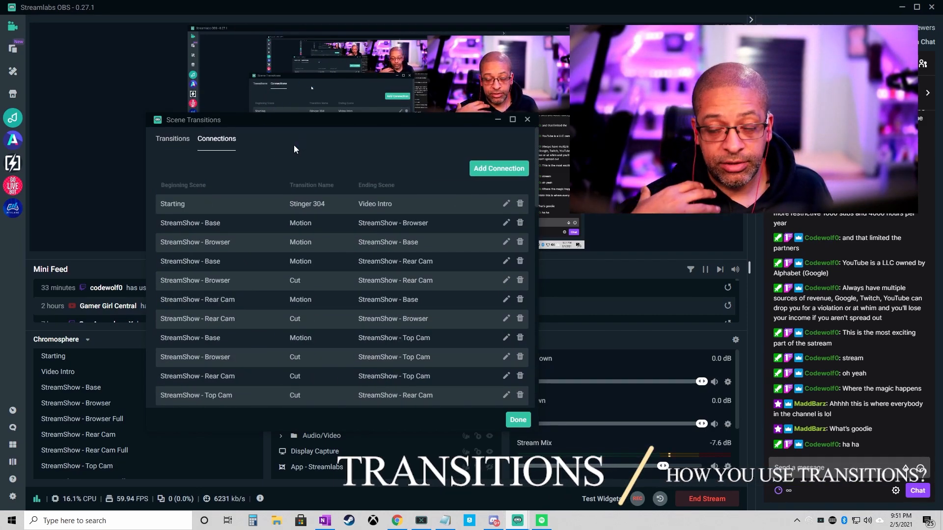
{"action": "left_click", "coordinate": [173, 138]}
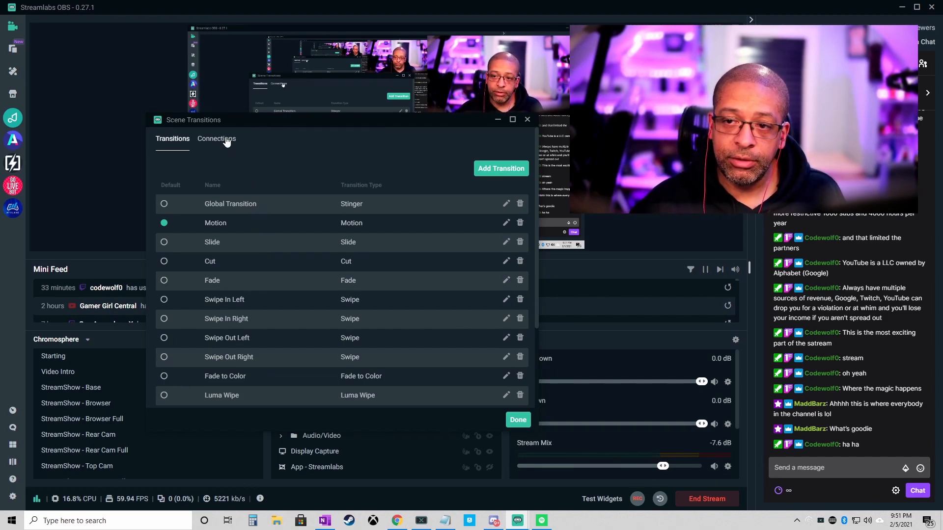
{"action": "left_click", "coordinate": [216, 139]}
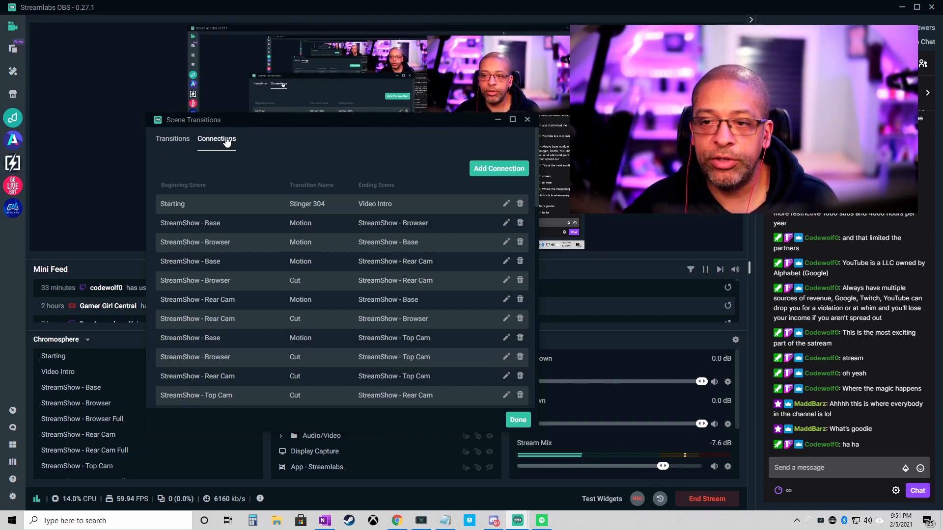
{"action": "mouse_move", "coordinate": [309, 236]}
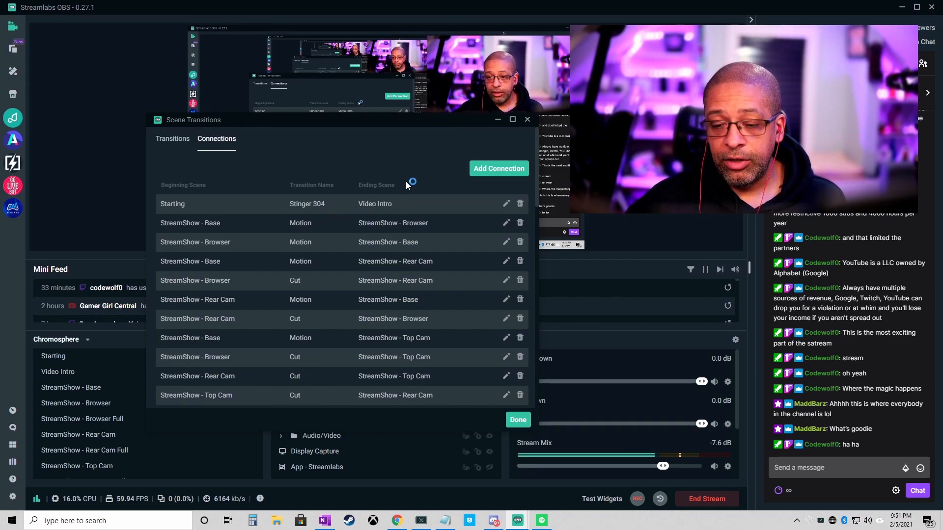
{"action": "left_click", "coordinate": [498, 168]}
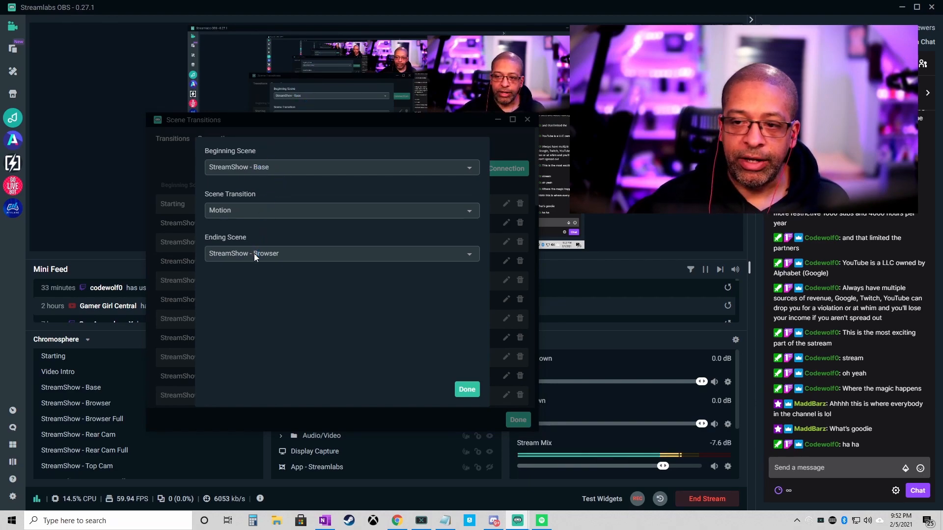
{"action": "mouse_move", "coordinate": [269, 159]}
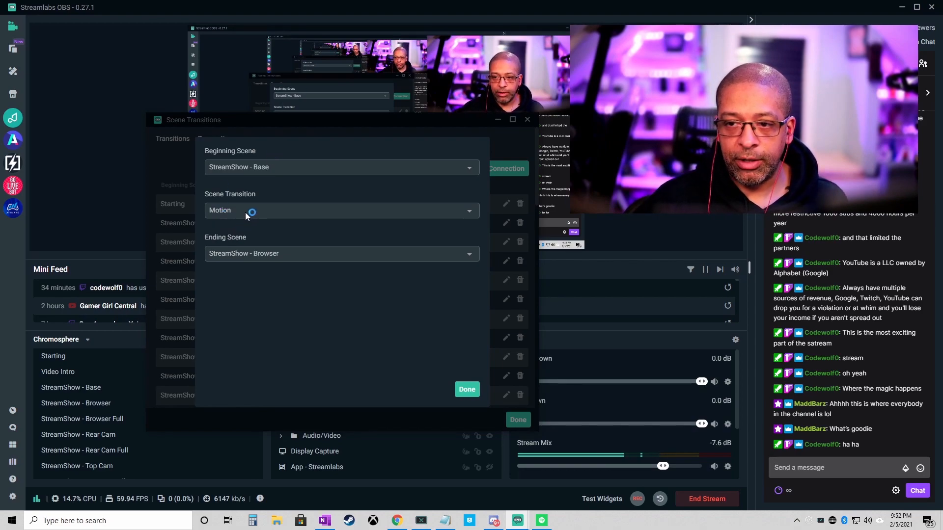
{"action": "mouse_move", "coordinate": [322, 250]}
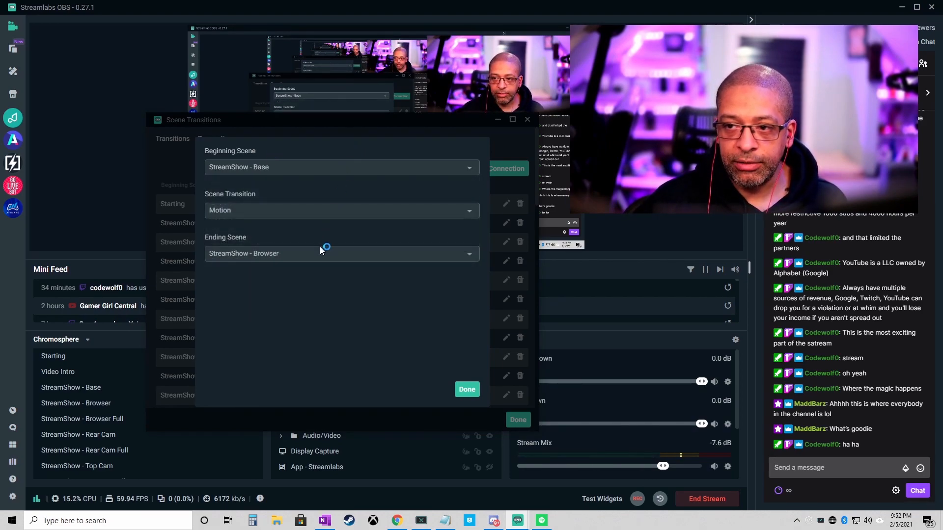
{"action": "mouse_move", "coordinate": [360, 205]}
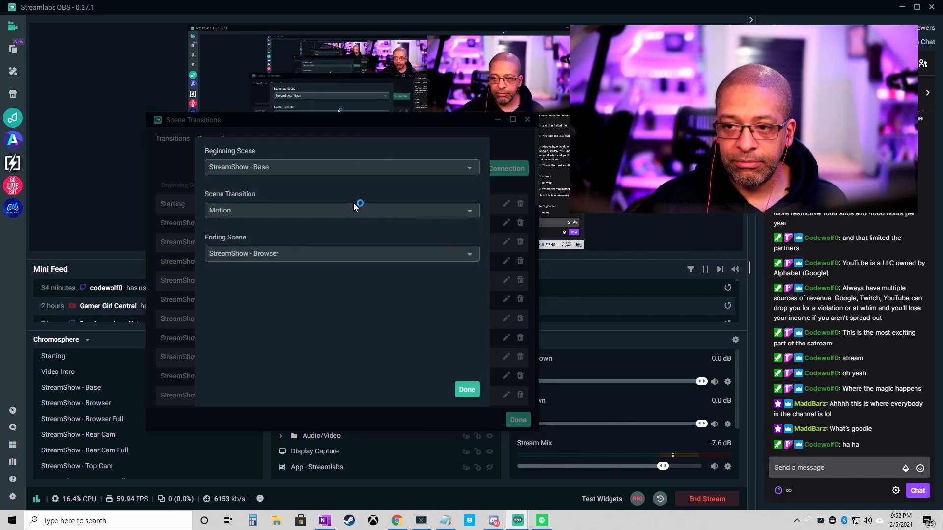
{"action": "mouse_move", "coordinate": [351, 201]}
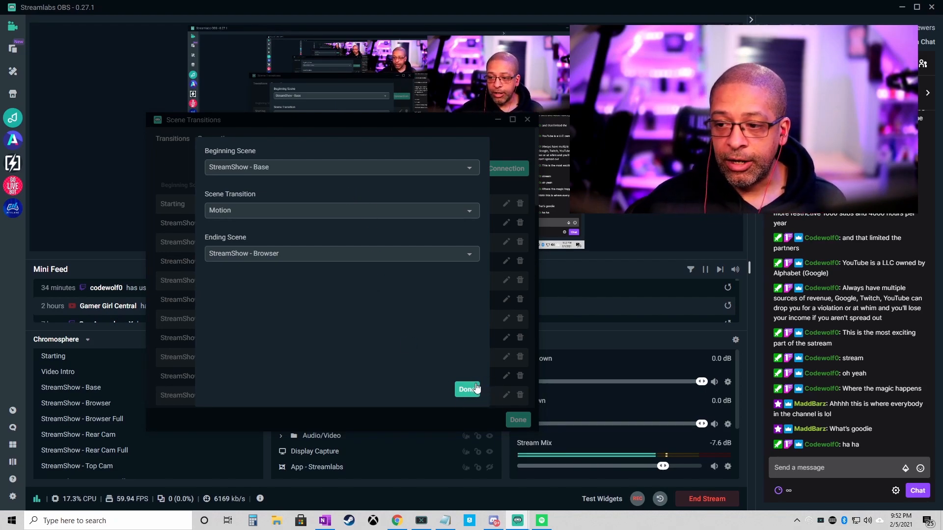
Confirm the StreamShow - Base to StreamShow - Browser rule using Motion and return to the list.
{"action": "left_click", "coordinate": [216, 139]}
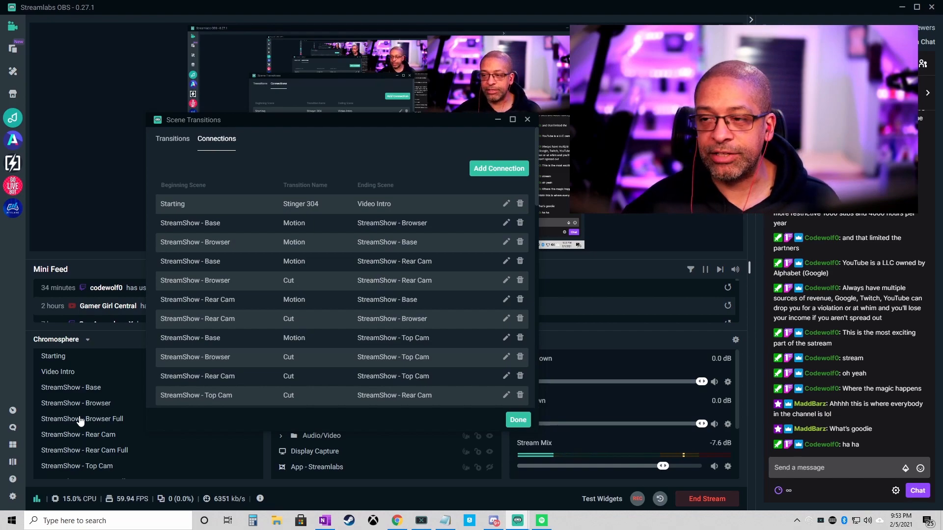
{"action": "mouse_move", "coordinate": [272, 262]}
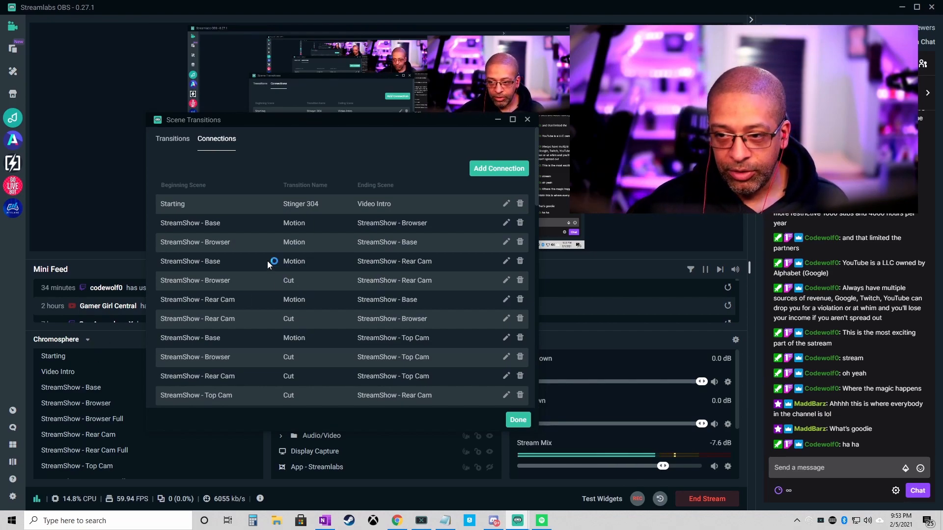
Delete the <Deleted> → StreamShow - Base connection rule from the list.
{"action": "scroll", "scroll_direction": "down", "scroll_amount": 3}
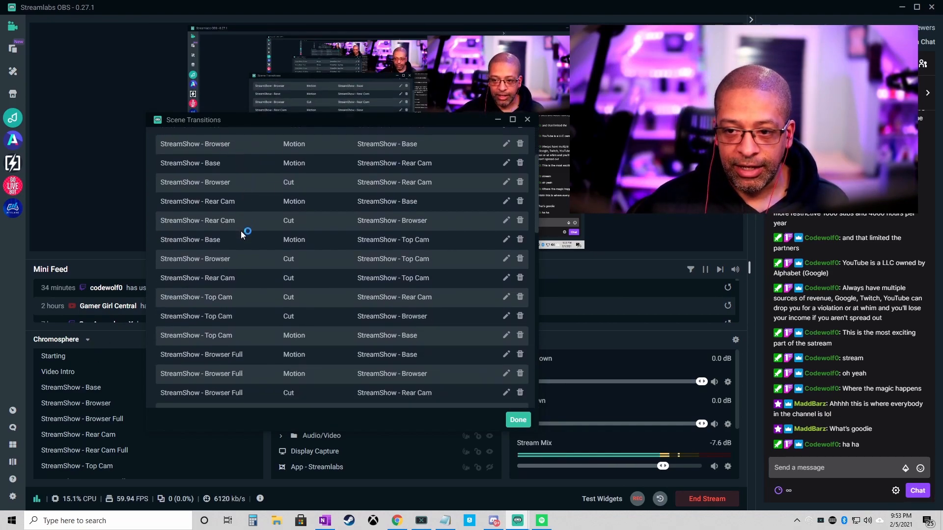
{"action": "scroll", "scroll_direction": "down", "scroll_amount": 3}
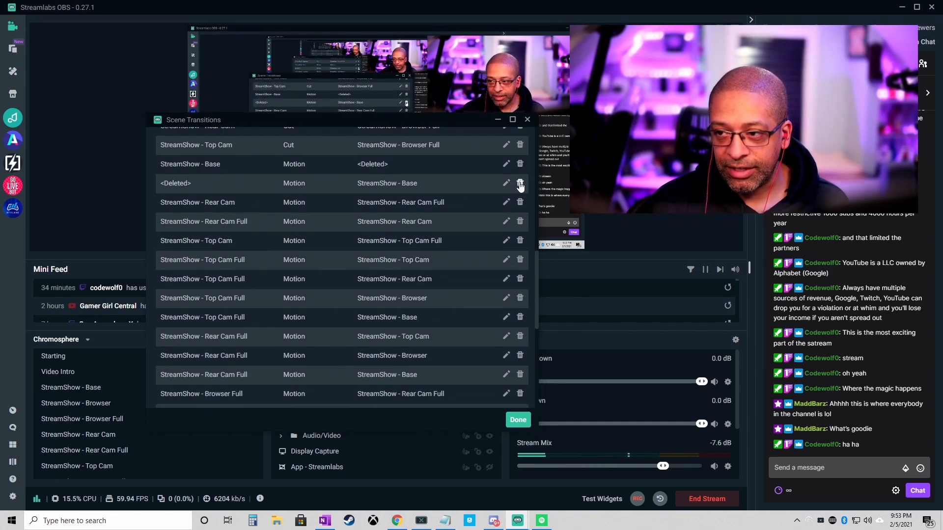
{"action": "left_click", "coordinate": [520, 183]}
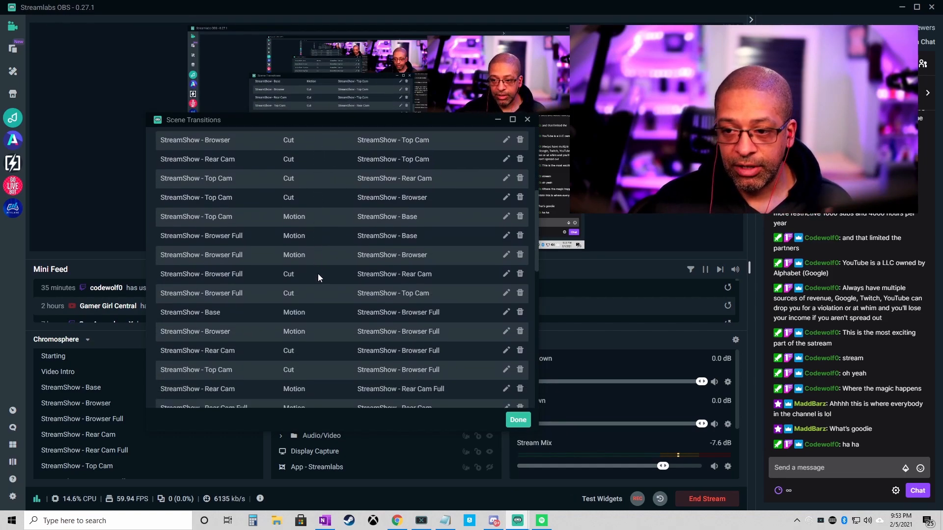
{"action": "scroll", "scroll_direction": "down", "scroll_amount": 3}
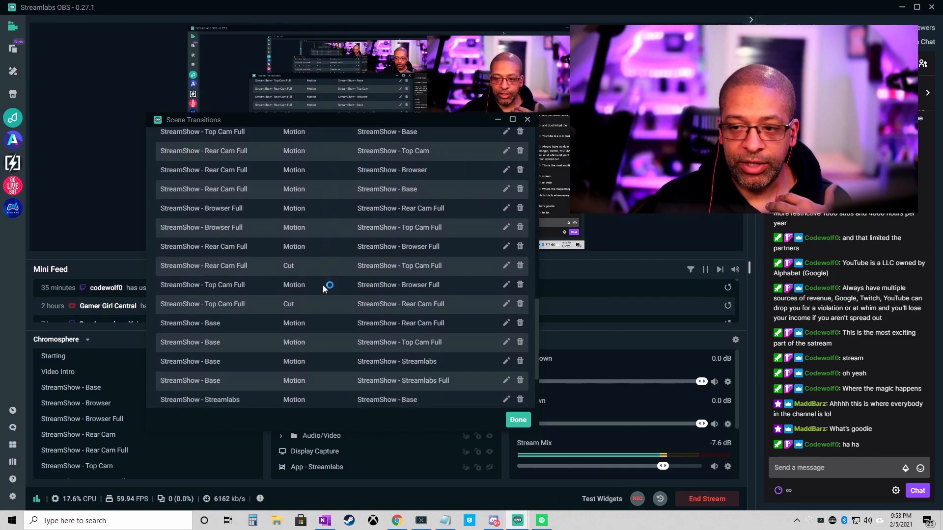
{"action": "scroll", "scroll_direction": "down", "scroll_amount": 3}
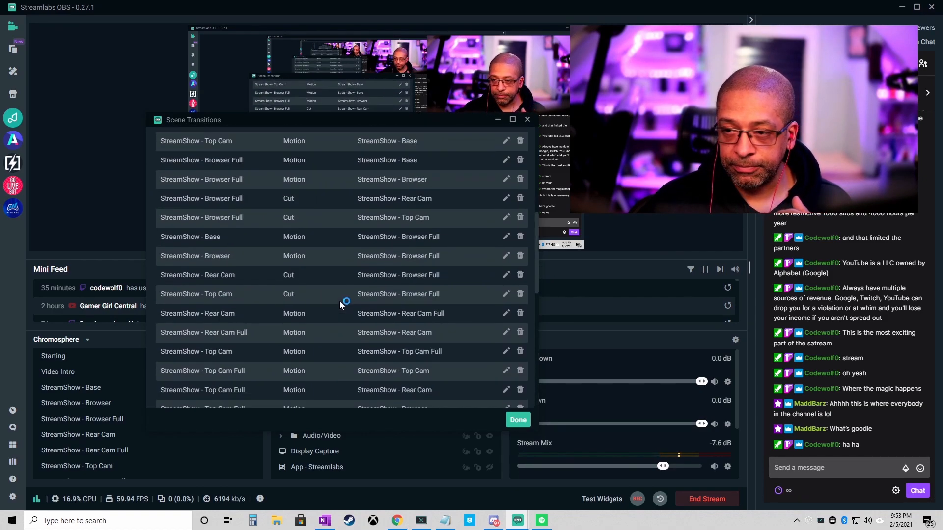
{"action": "left_click", "coordinate": [216, 138]}
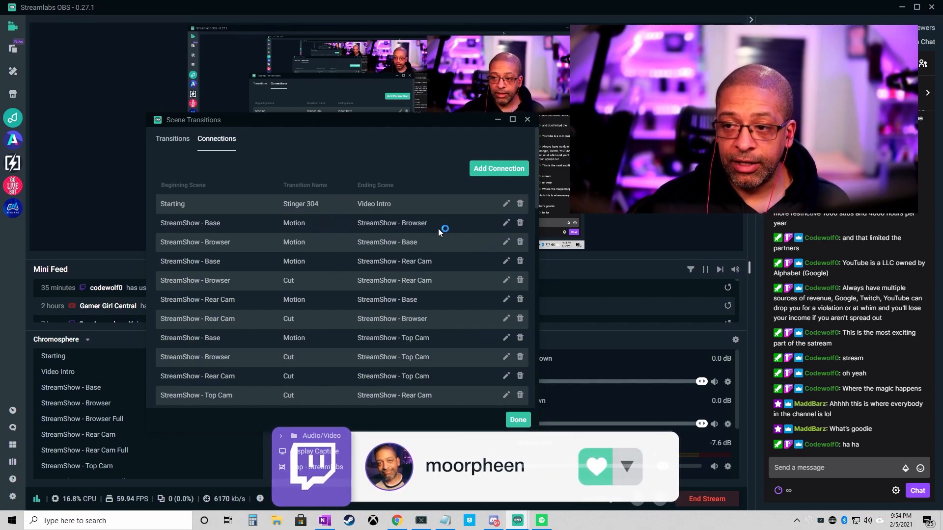
{"action": "left_click", "coordinate": [506, 223]}
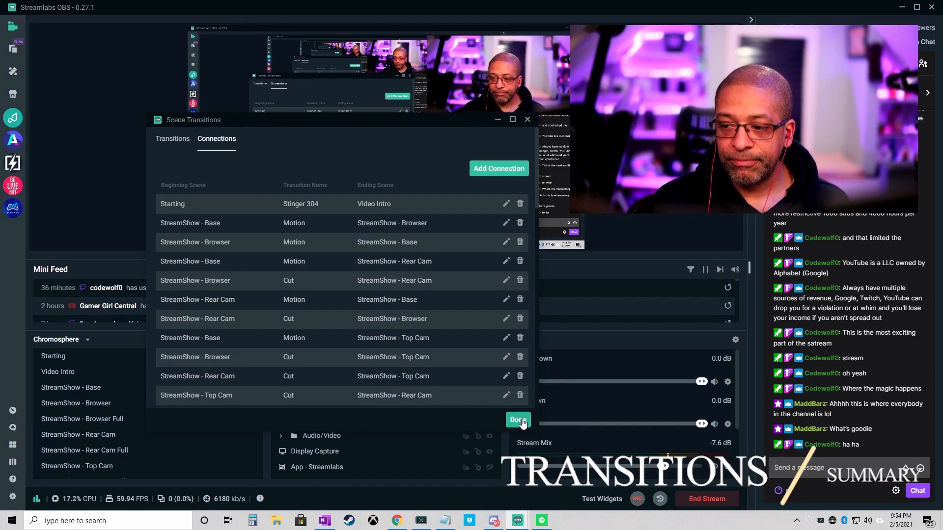
Close the Scene Transitions dialog and return to the main editor.
{"action": "left_click", "coordinate": [518, 419]}
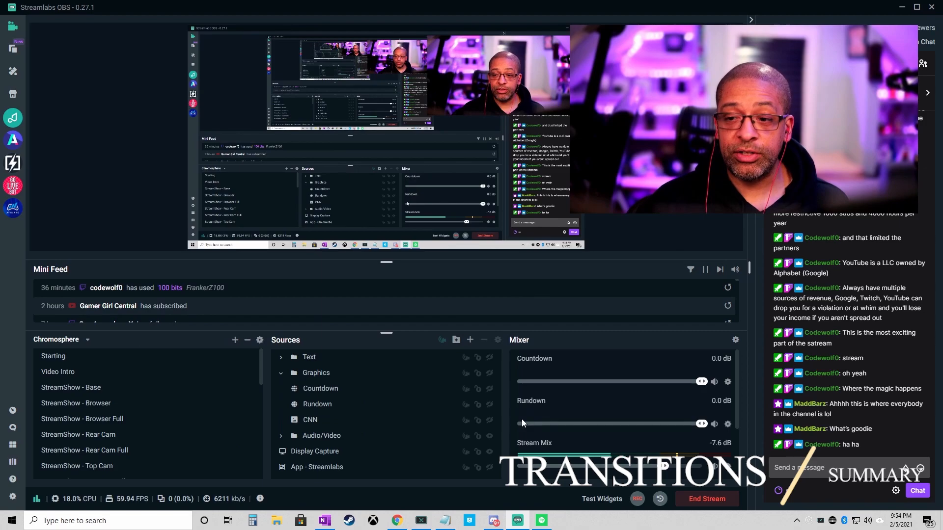